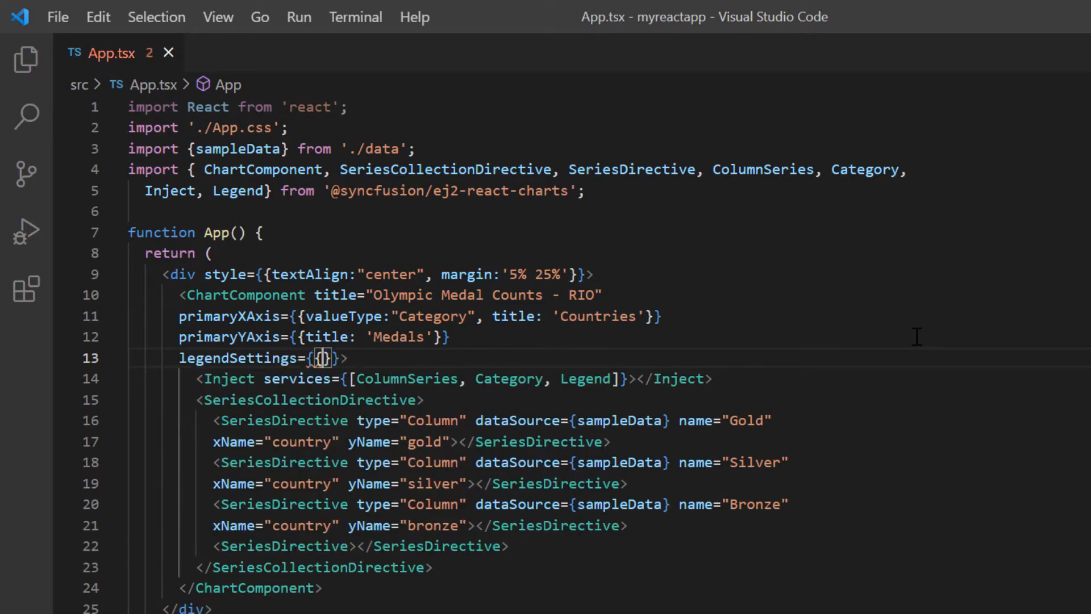
- Add position "Top" and alignment "Far" to the chart's legendSettings
type("position")
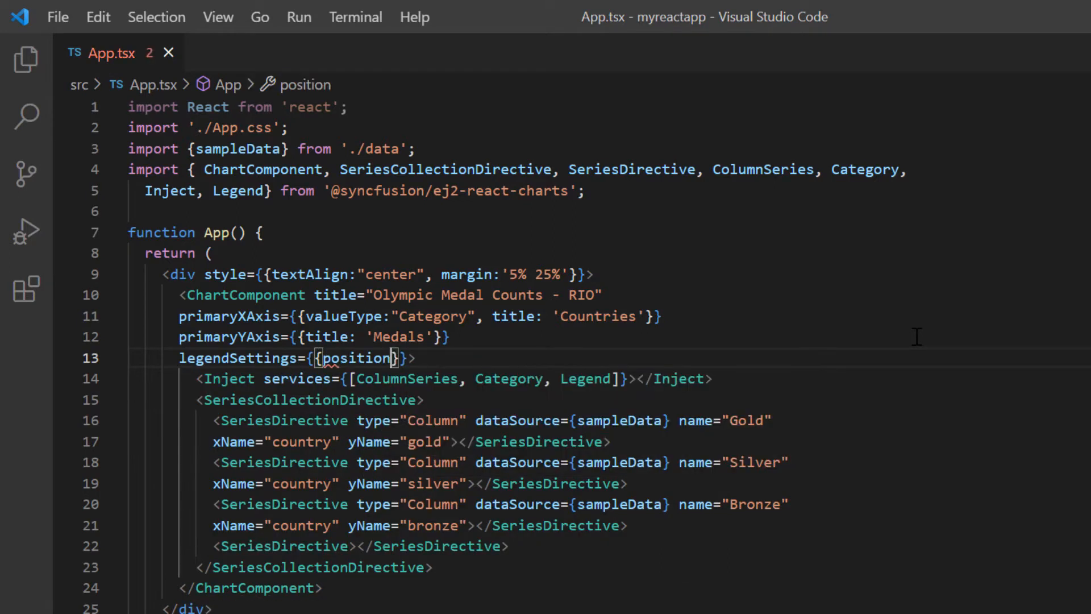
type(":\"")
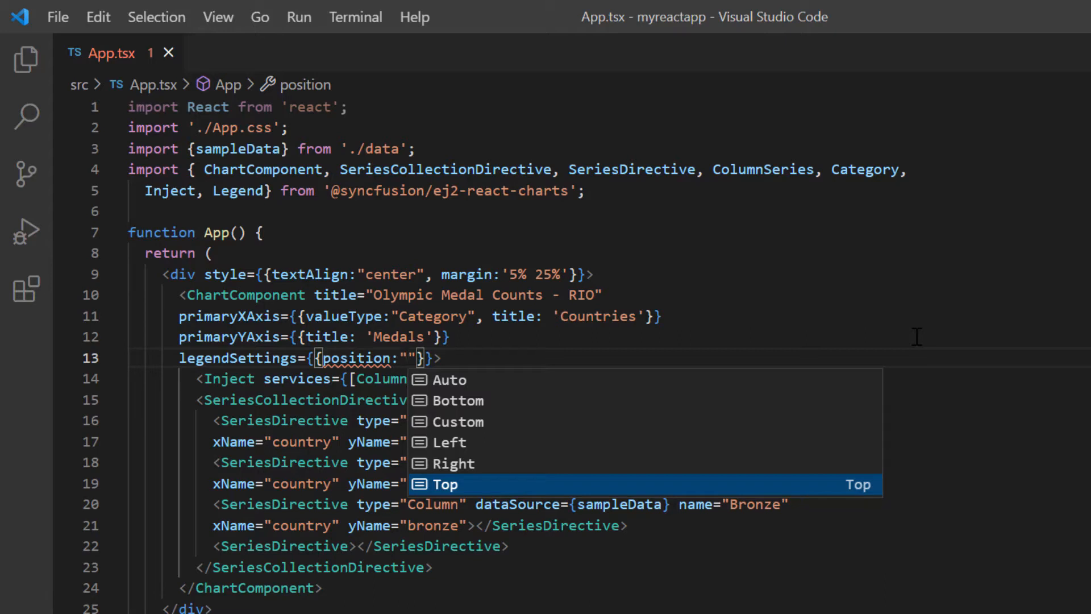
left_click(442, 484)
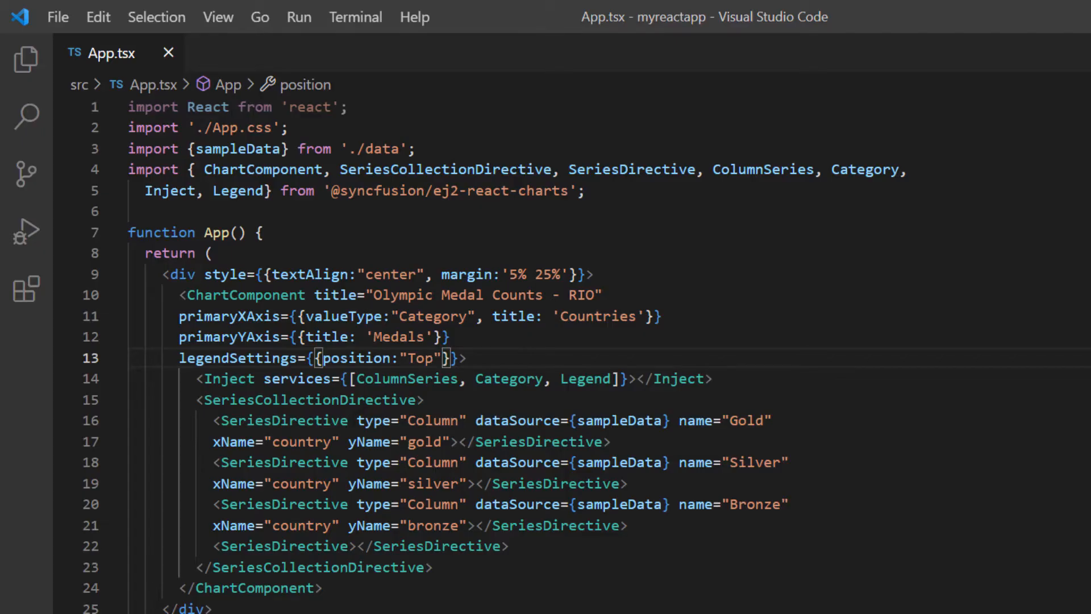
type(", ali")
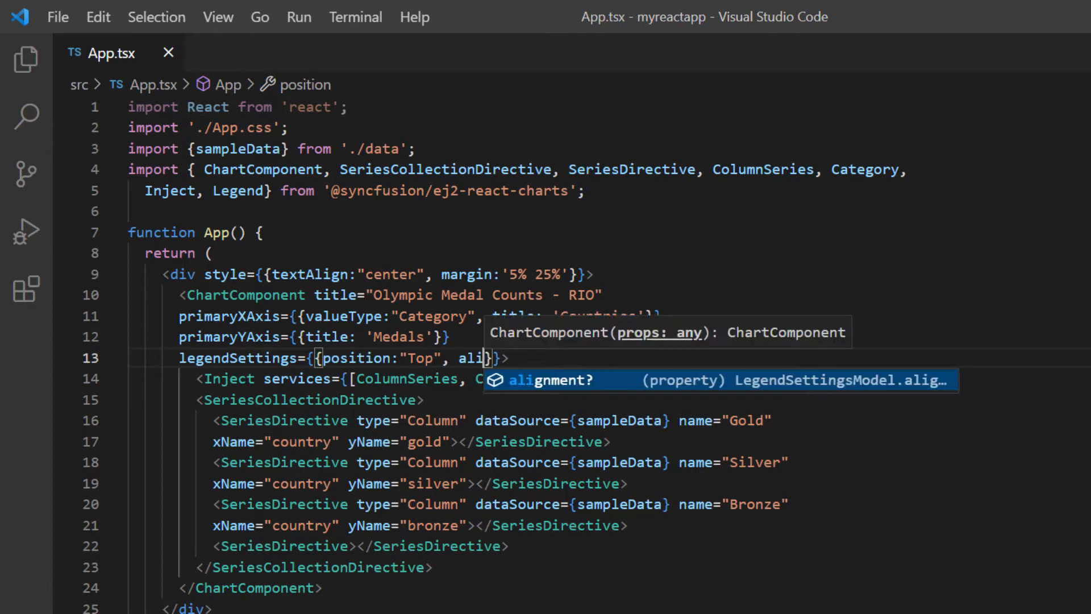
key("Tab")
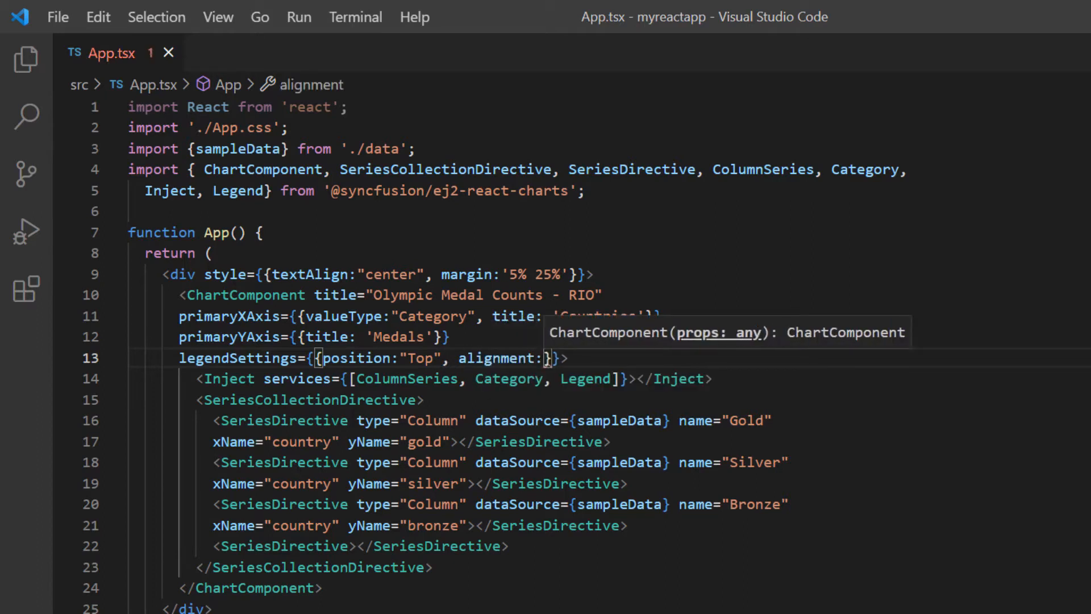
type("\"\"")
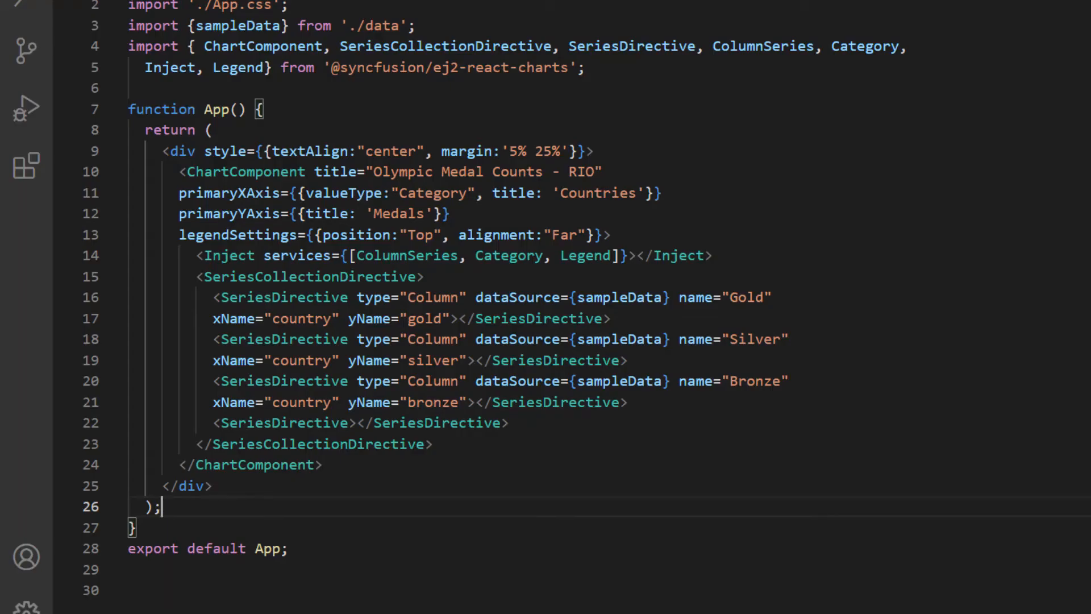
- Set legendShape="Diamond" on the Gold series and shapeHeight:12 in legendSettings
type("legendShape=\"")
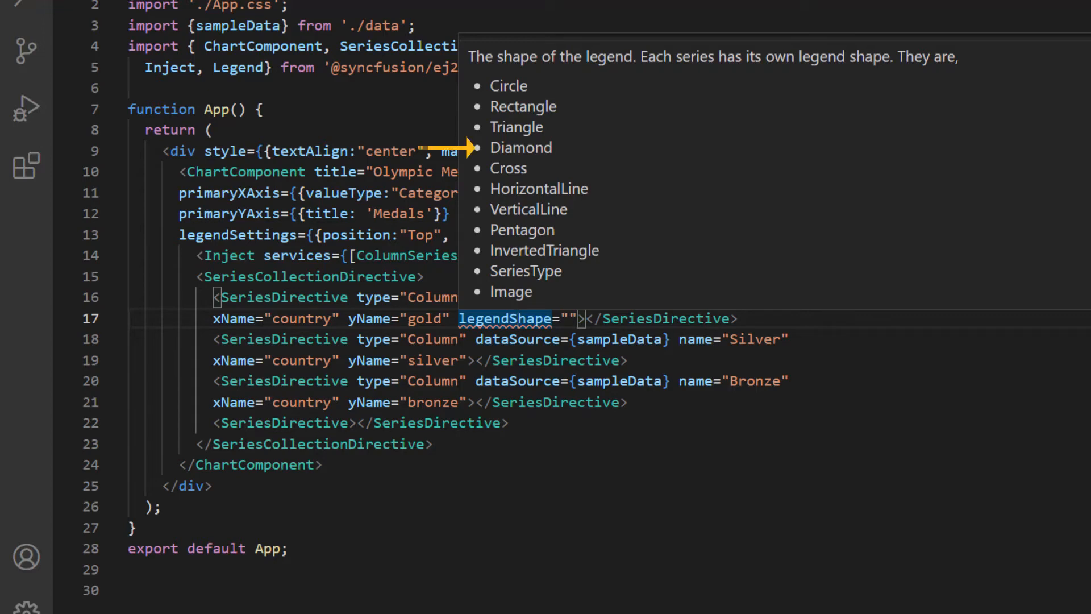
type("Diamond")
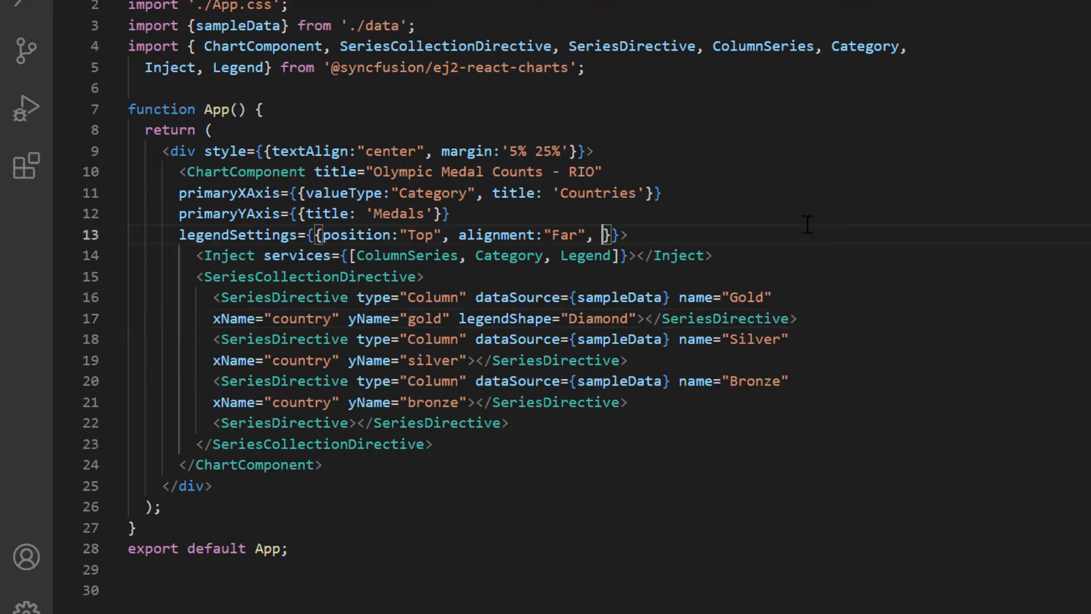
type("shapeHeight:12,")
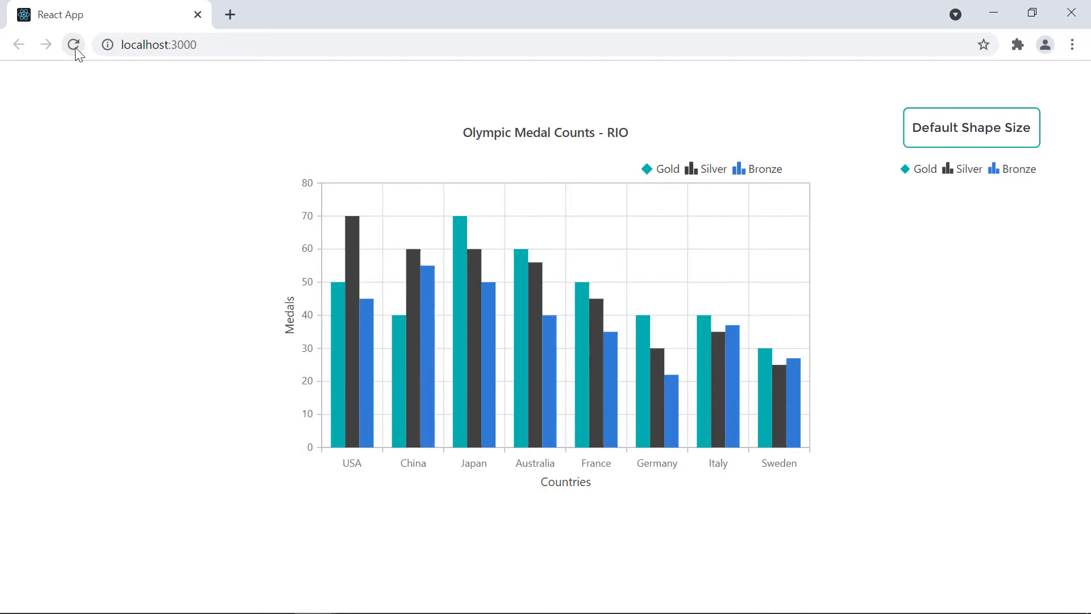
- Reload localhost:3000 and check the diamond Gold legend at the top right
left_click(971, 126)
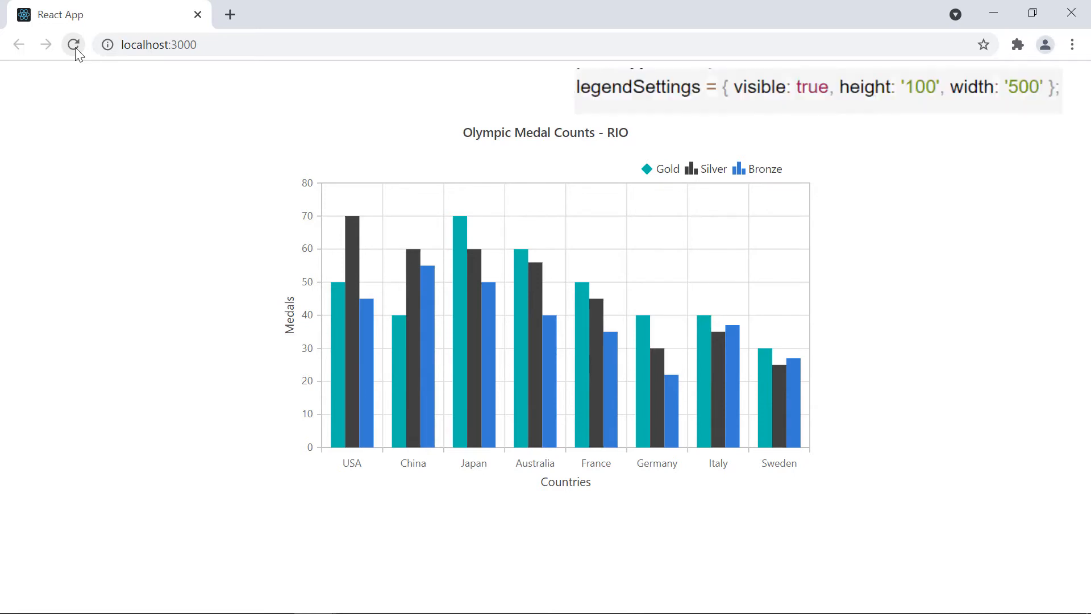
left_click(74, 44)
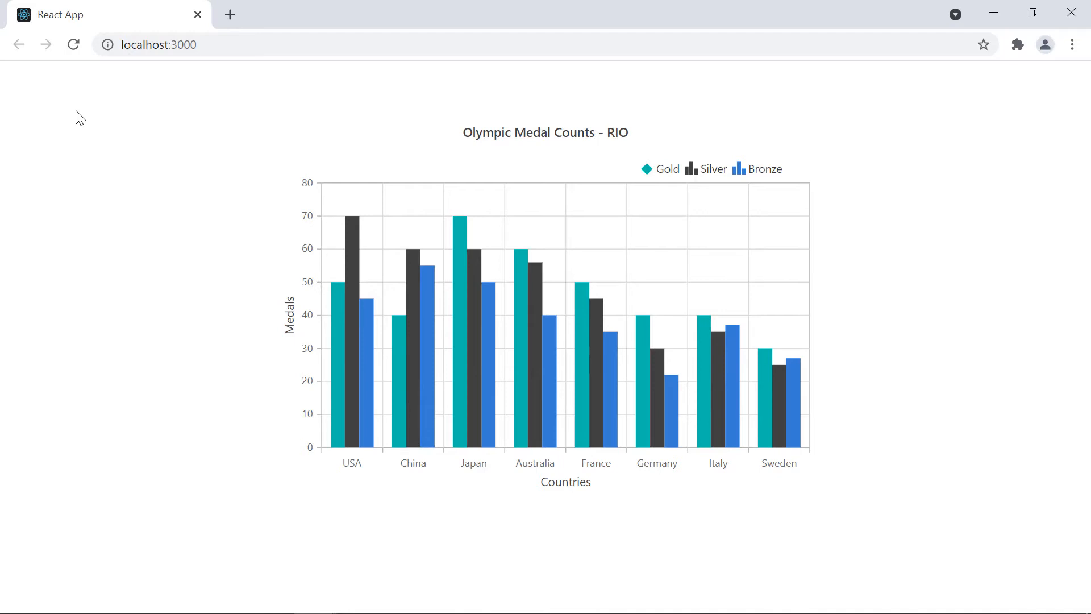
mouse_move(675, 119)
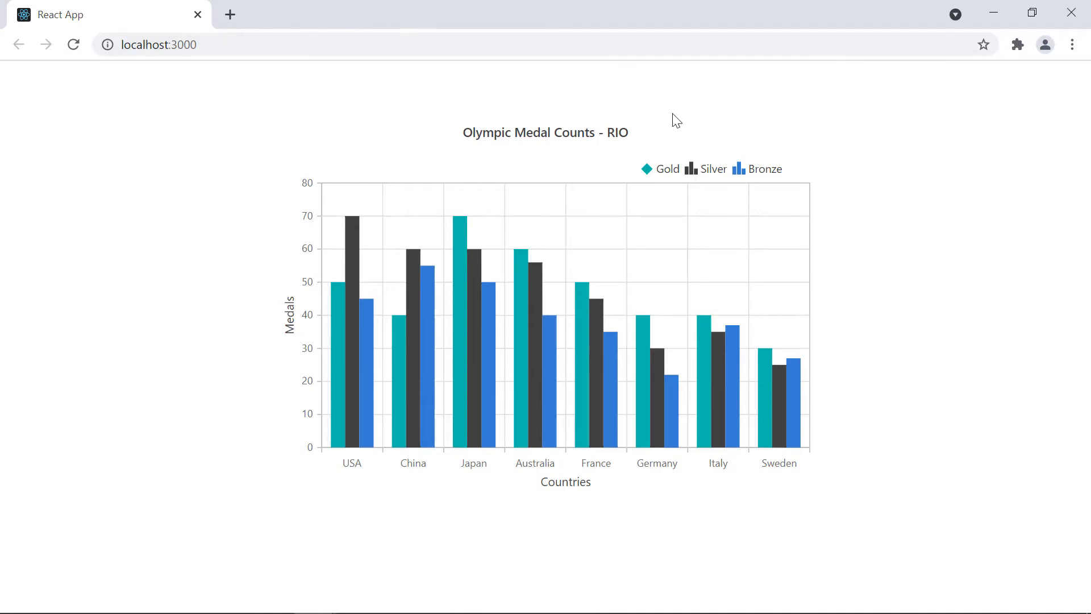
left_click(660, 168)
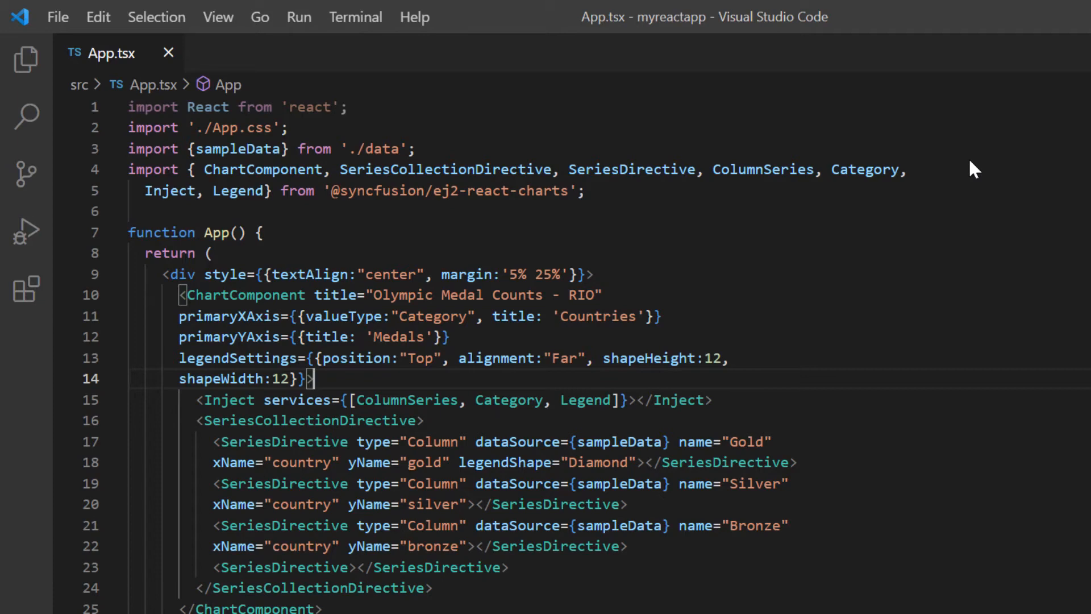
- Add toggleVisibility:false to legendSettings so legend clicks don't hide series
type("toggleVisibility")
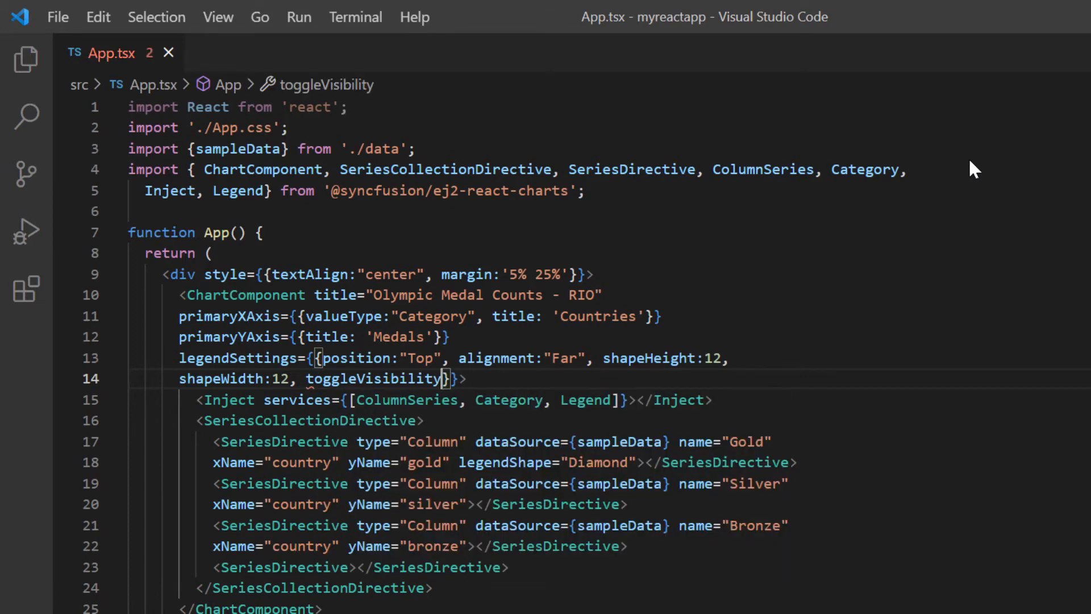
type(":f")
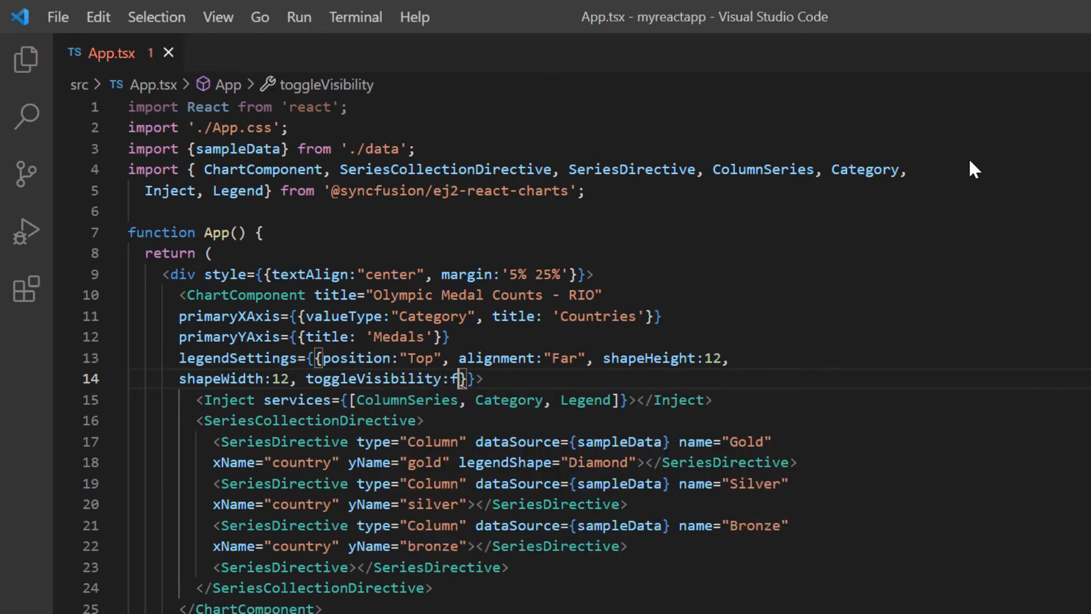
type("alse")
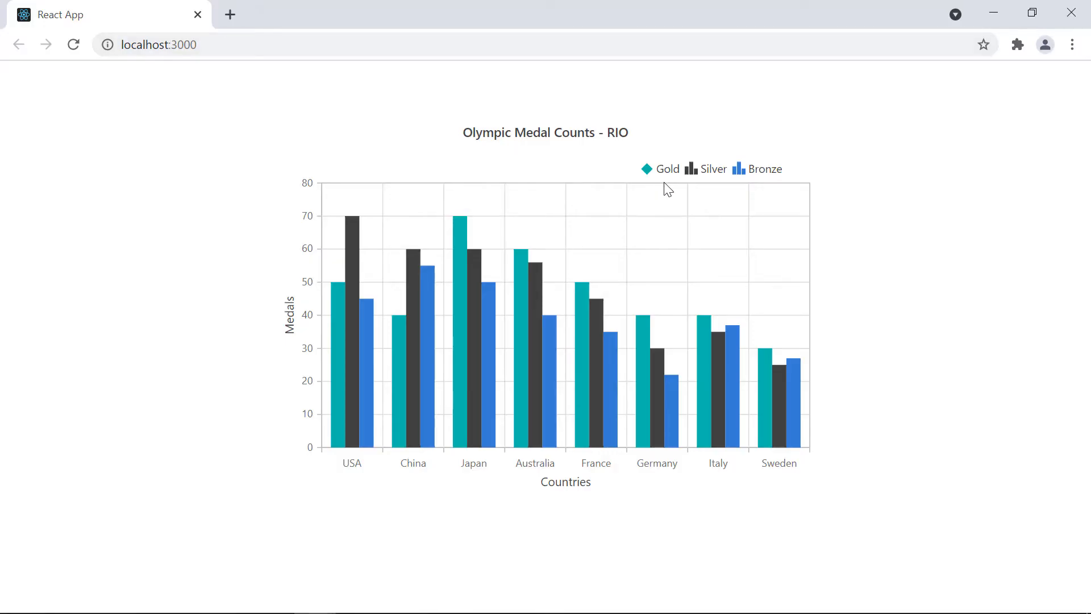
mouse_move(659, 175)
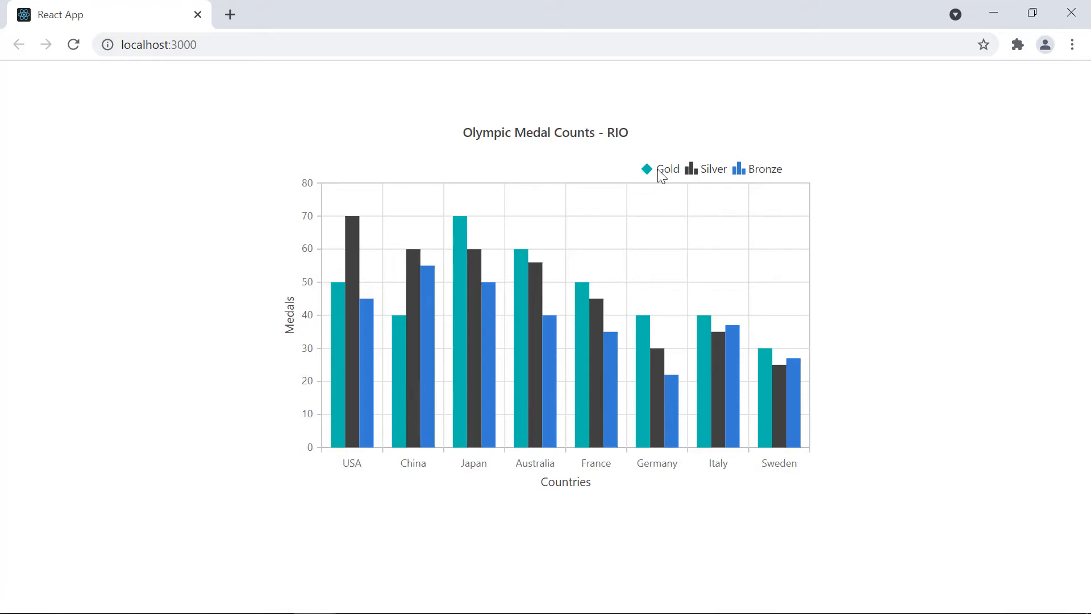
mouse_move(701, 179)
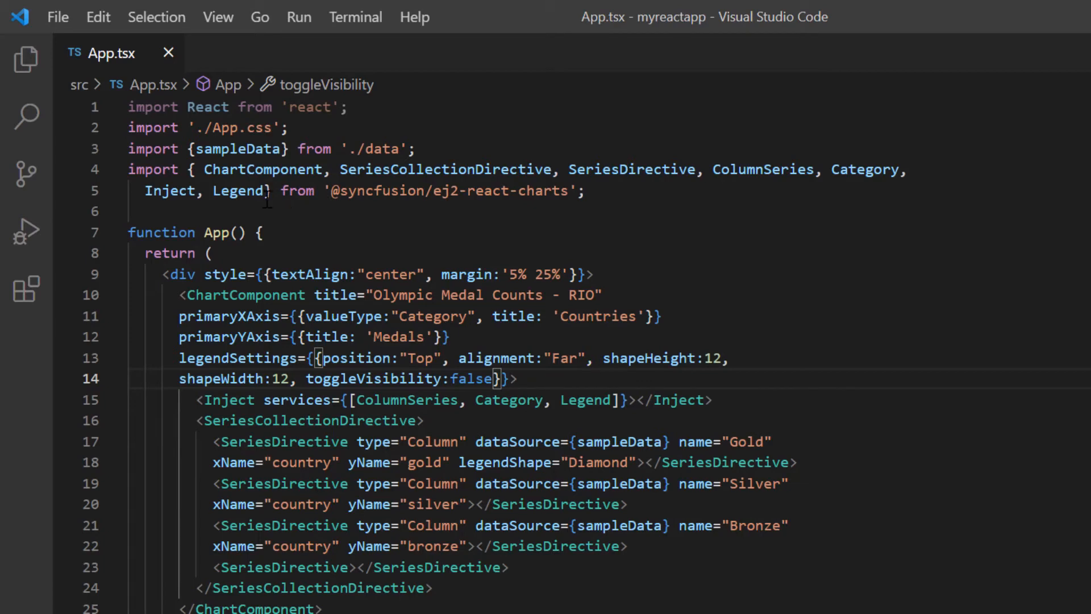
- Import and inject Selection, set selectionMode="Series", and test selecting Gold from the legend
type("Selection")
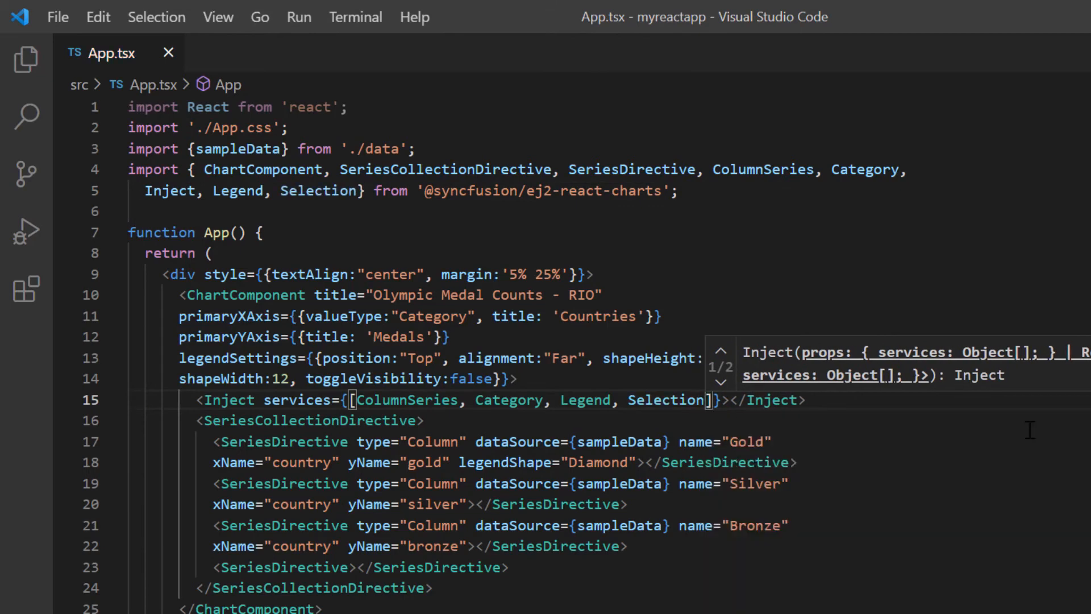
type("selectionMode>")
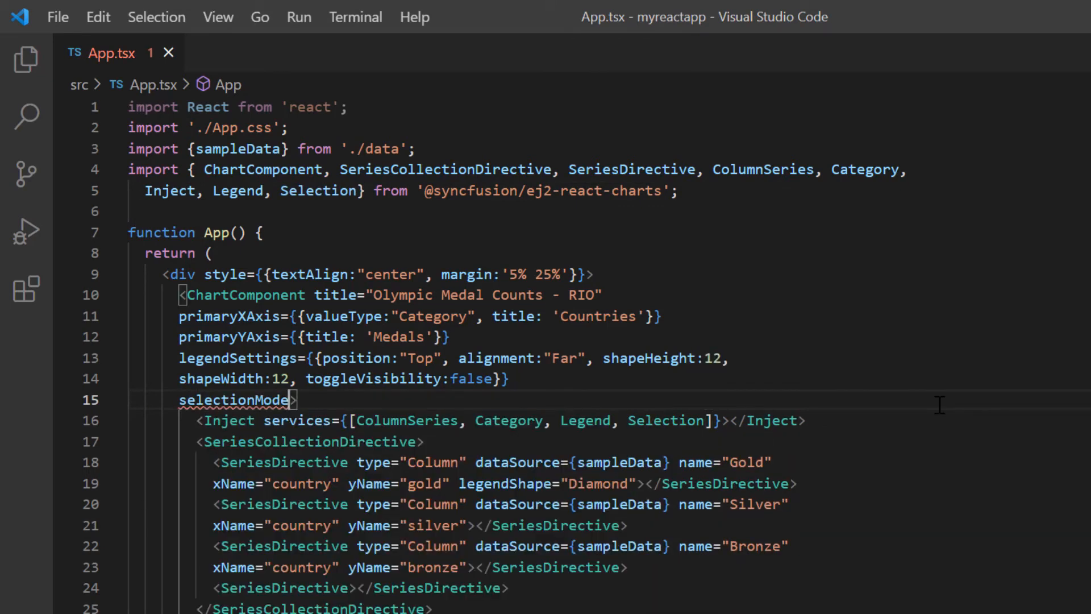
type("=\"")
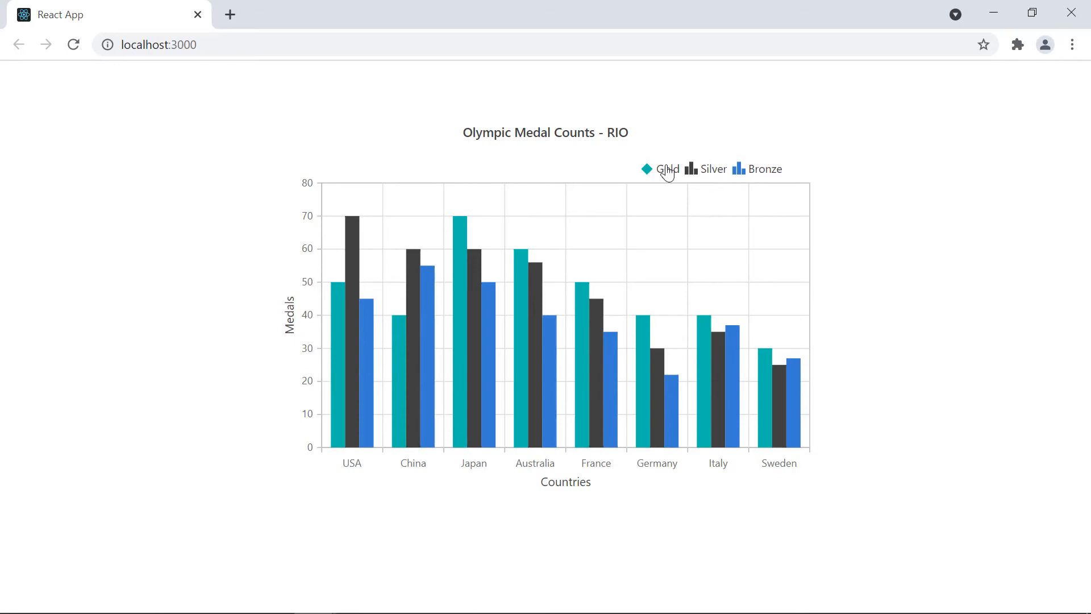
left_click(665, 169)
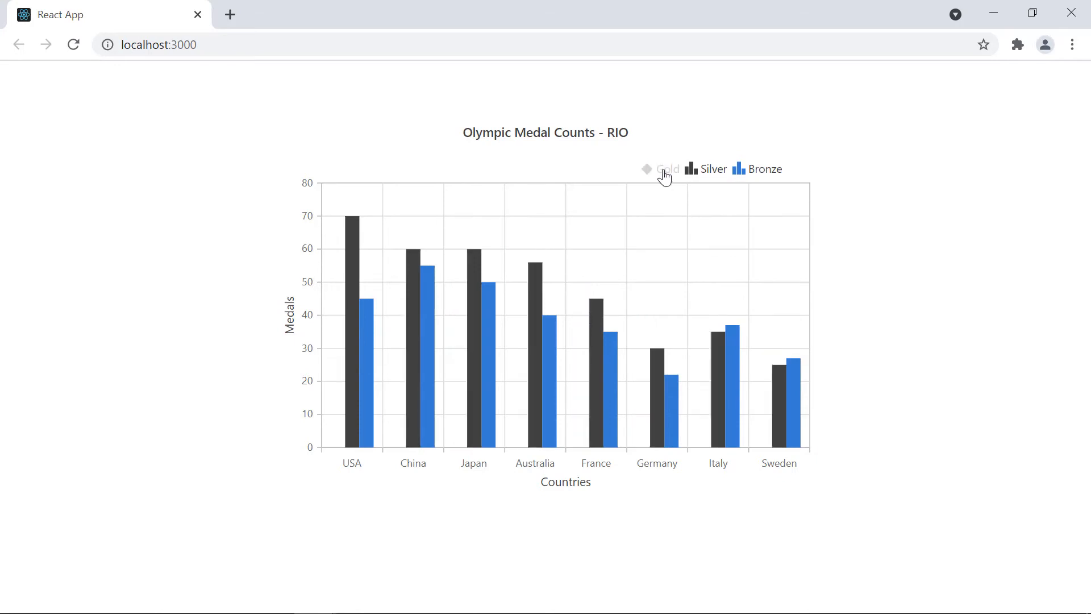
left_click(666, 168)
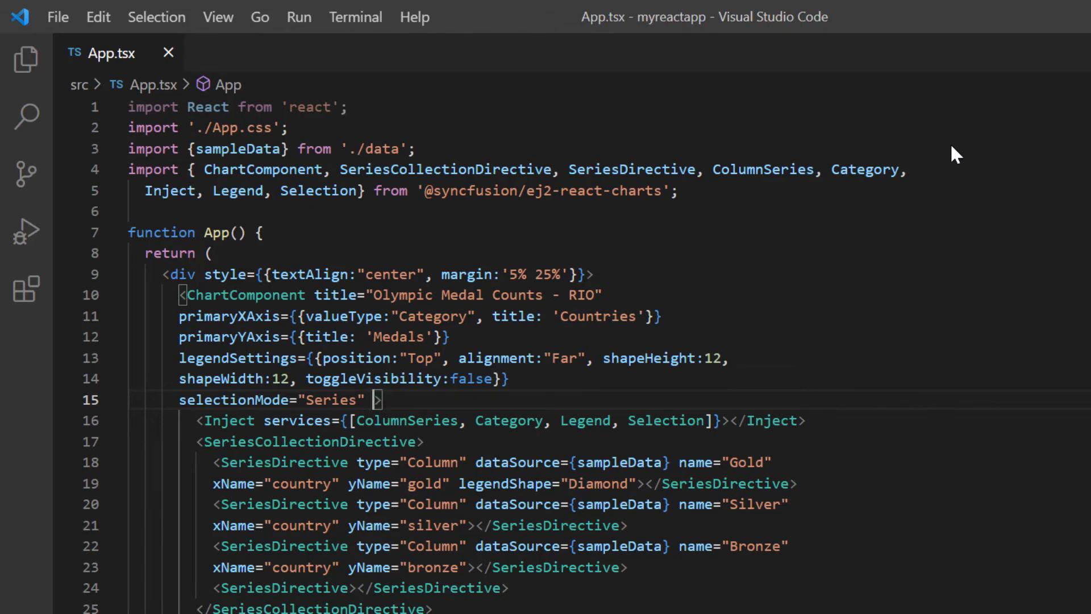
- Add enableAnimation={false} to ChartComponent and switch toggleVisibility back to true
type("enableAnimation")
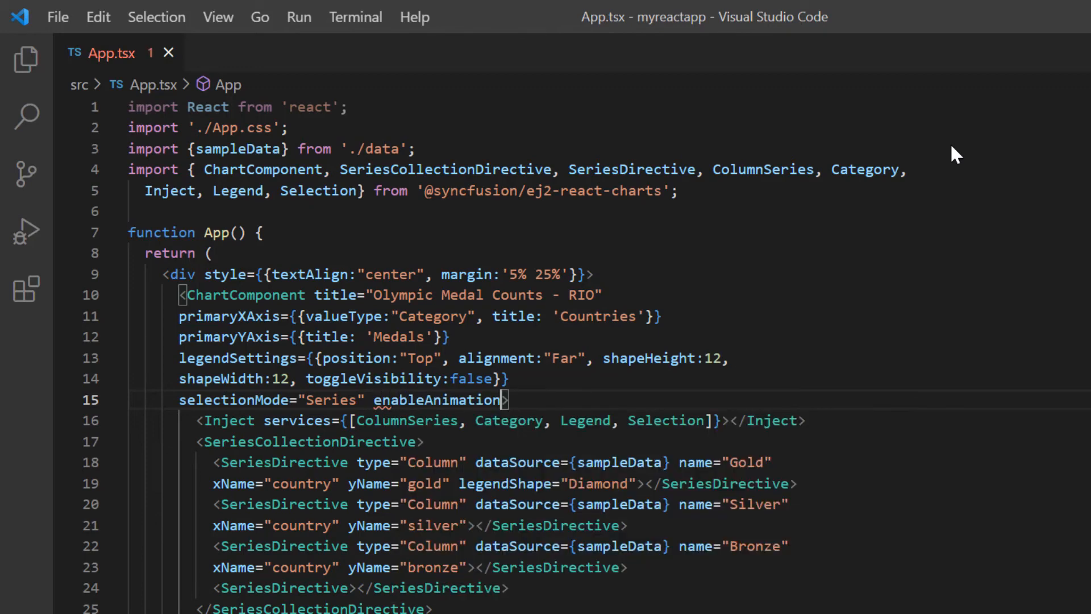
type("={false}")
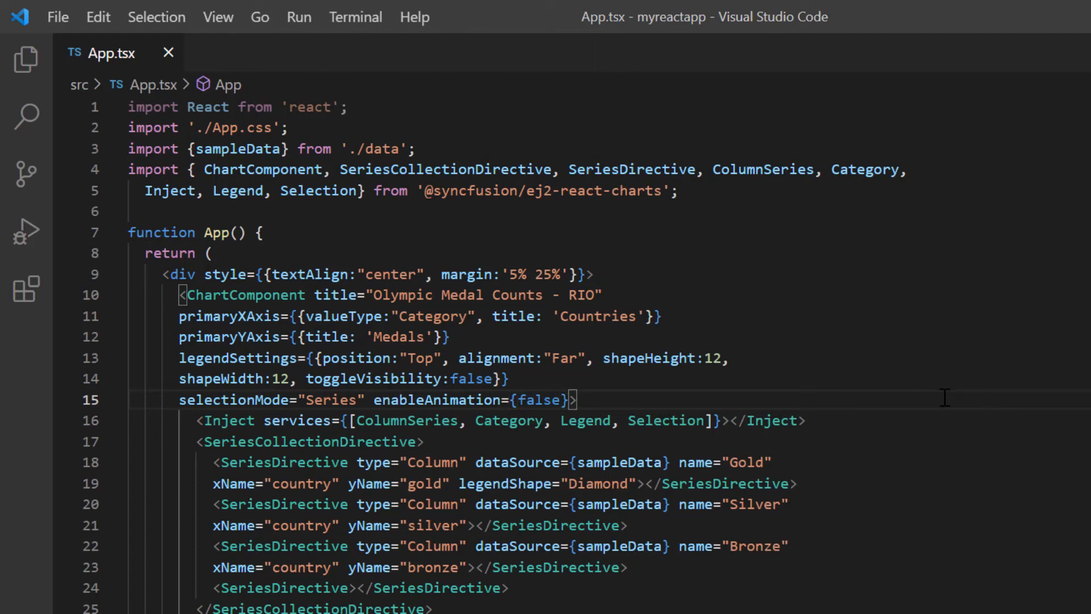
type("true")
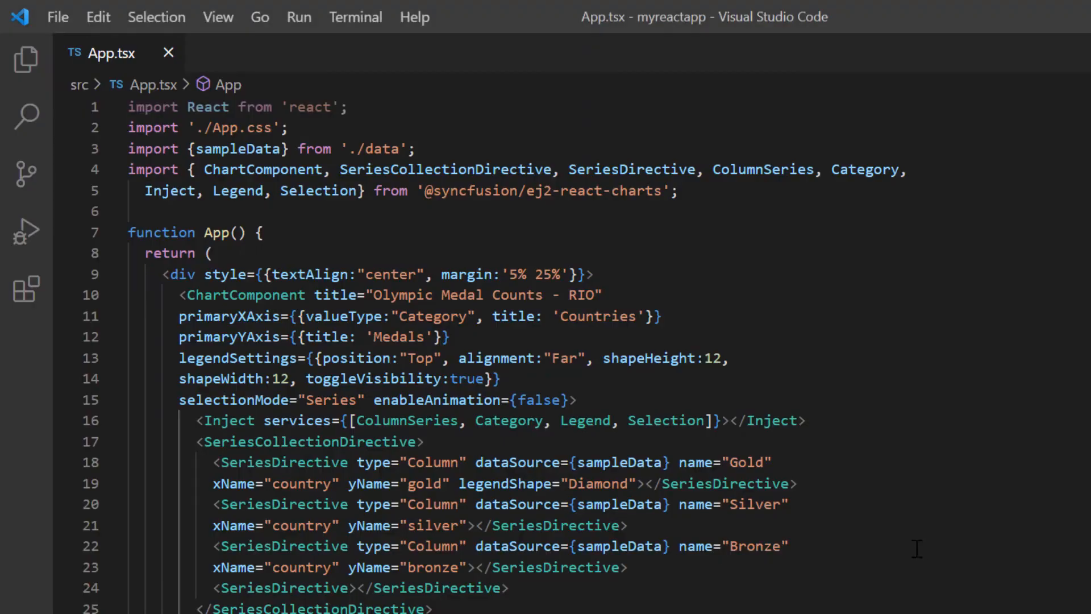
double_click(756, 545)
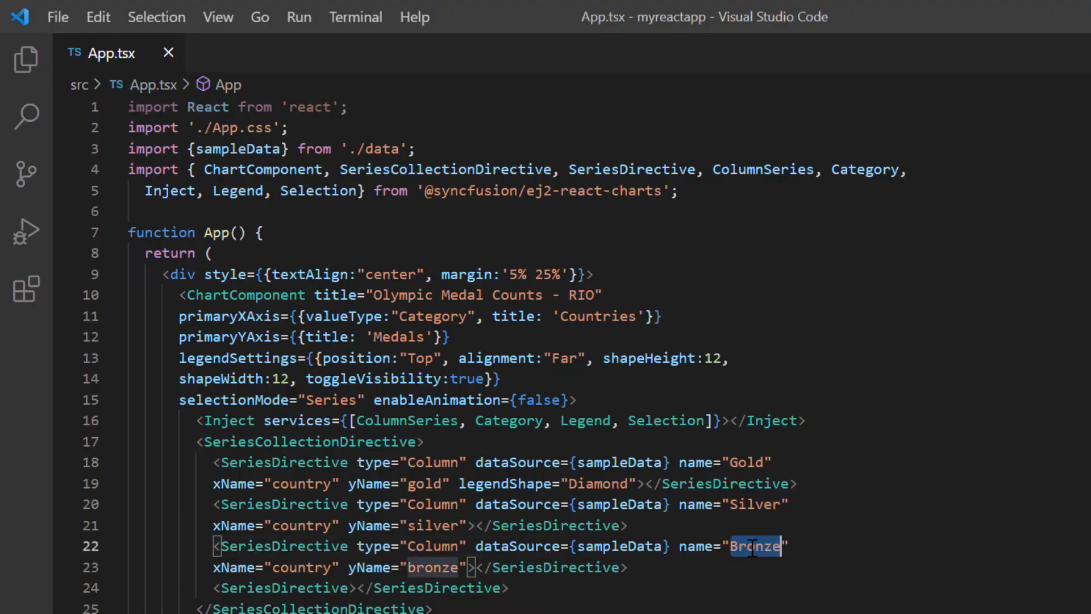